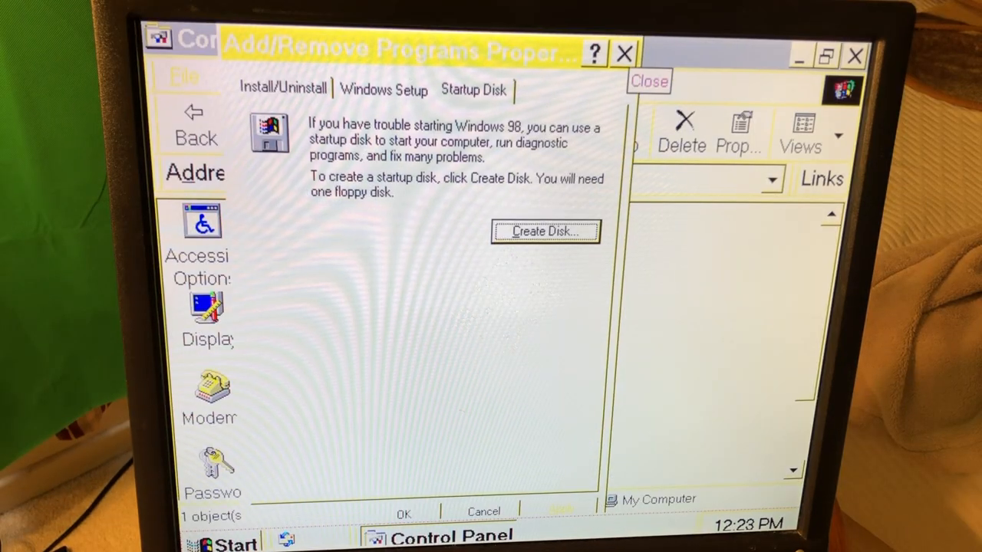
click(384, 89)
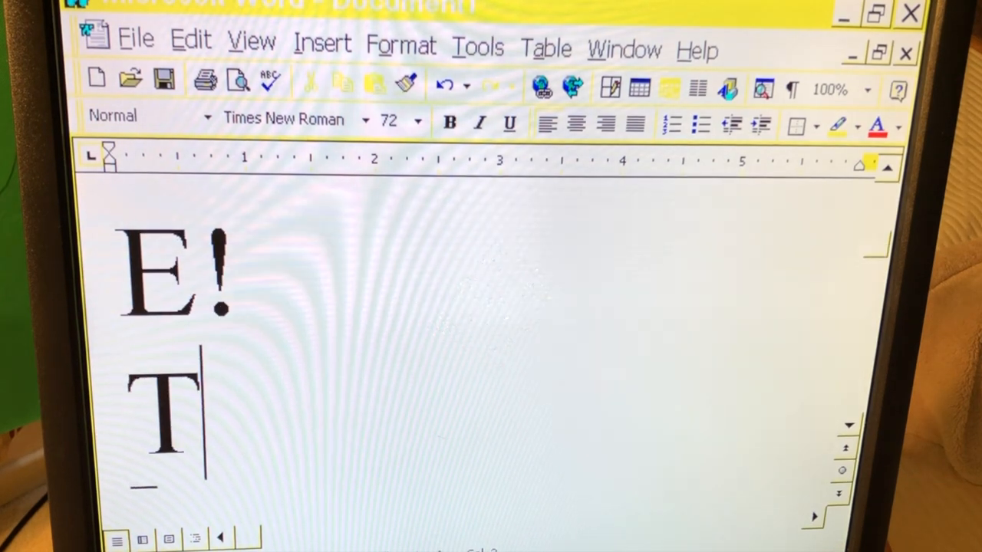
text(OMADIC DMITRY C)
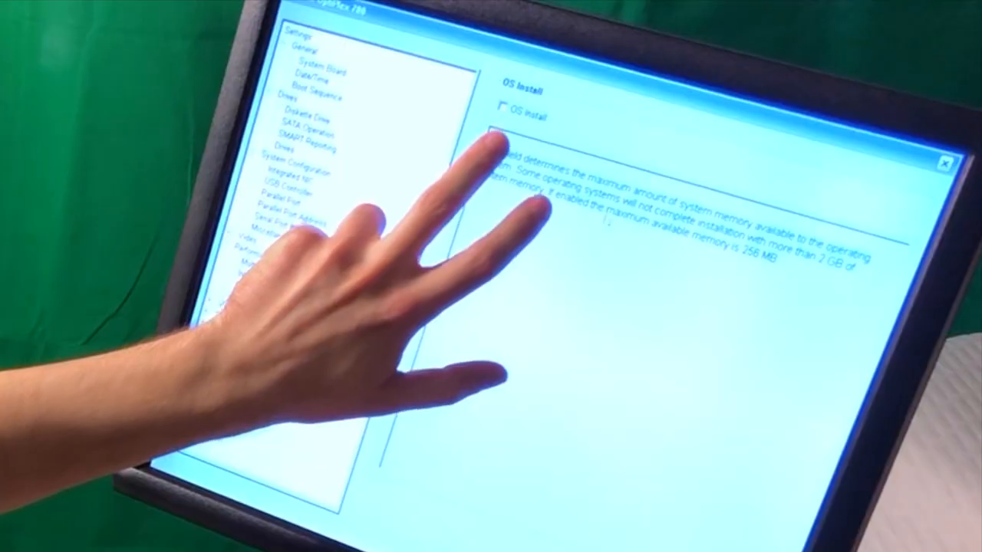
Enable OS Install, capping available system memory at 256 MB
click(503, 117)
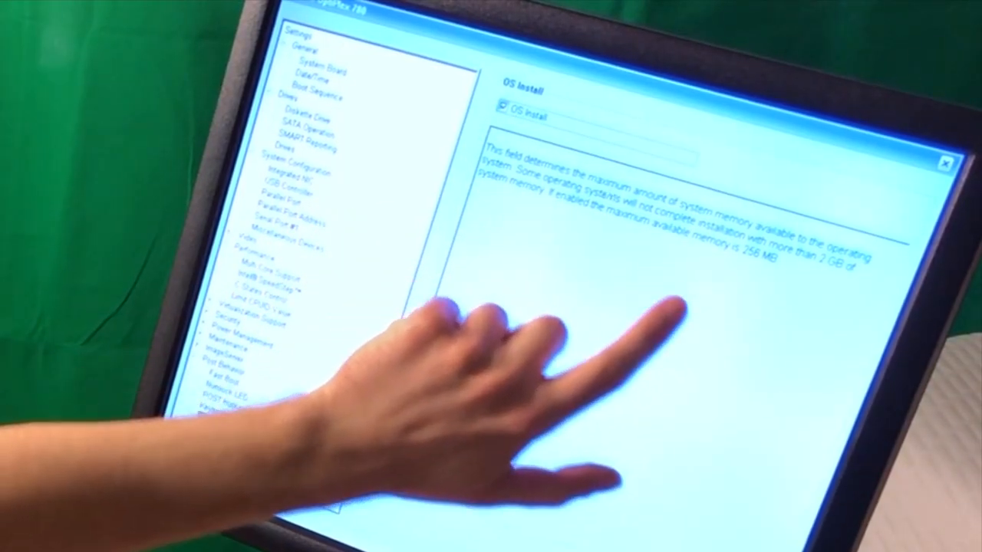